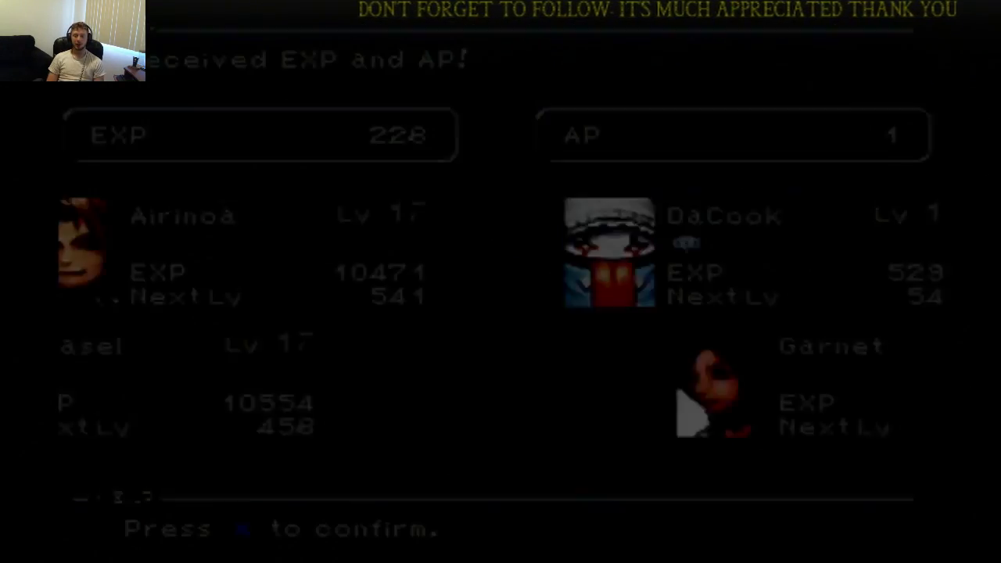
# Confirm the earlier EXP/AP results and browse the shop and menu lists
pyautogui.press('x')
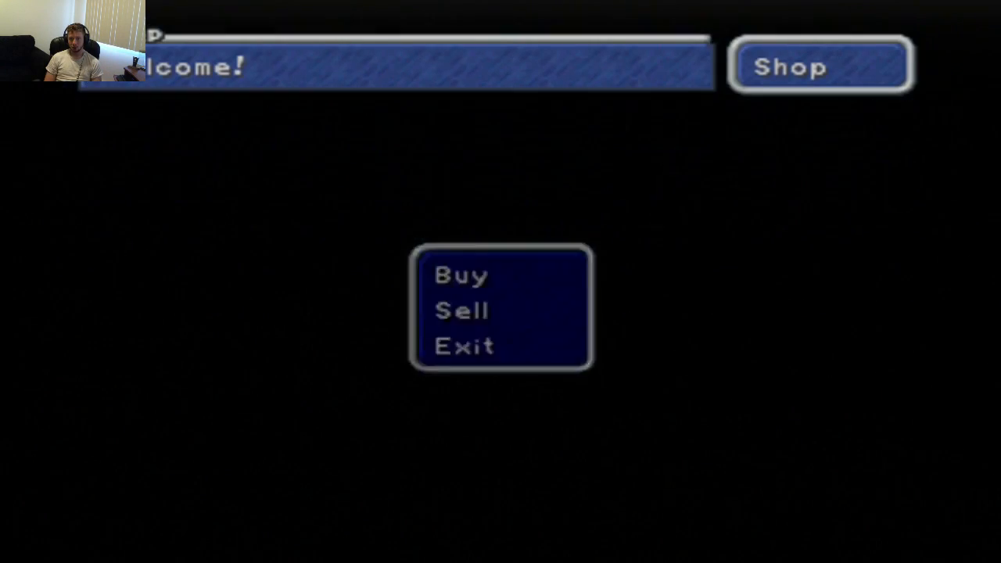
pyautogui.click(460, 276)
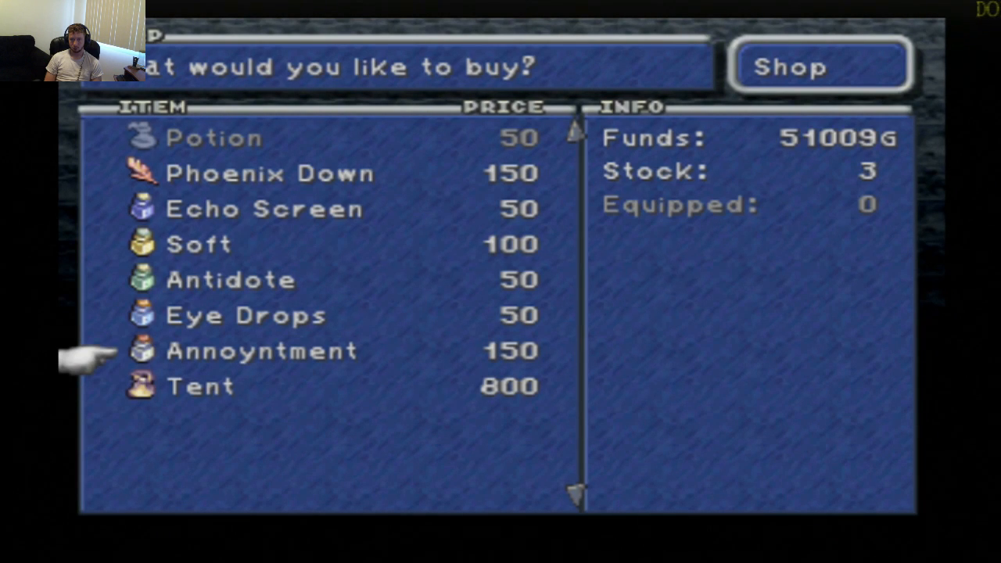
pyautogui.click(263, 351)
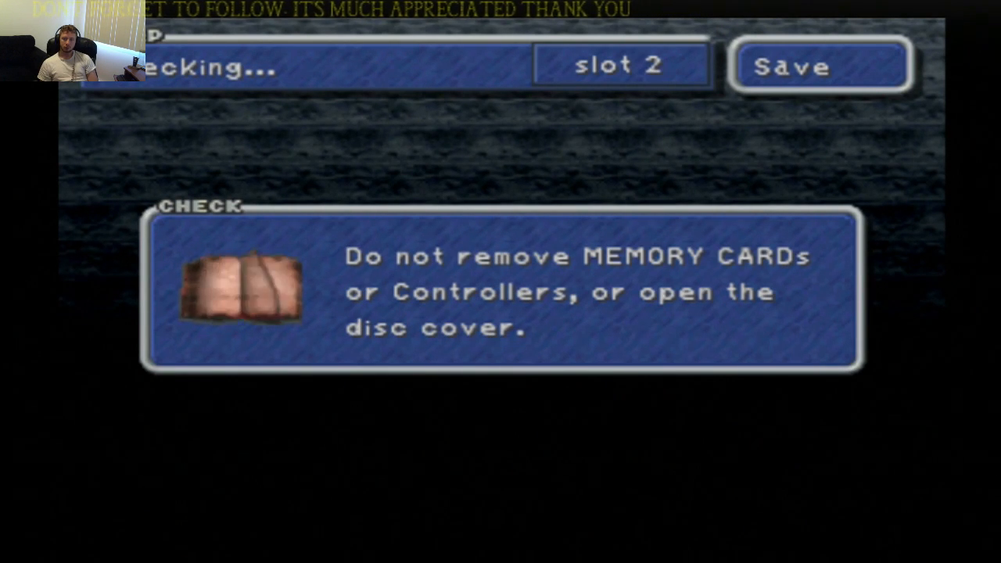
pyautogui.click(820, 66)
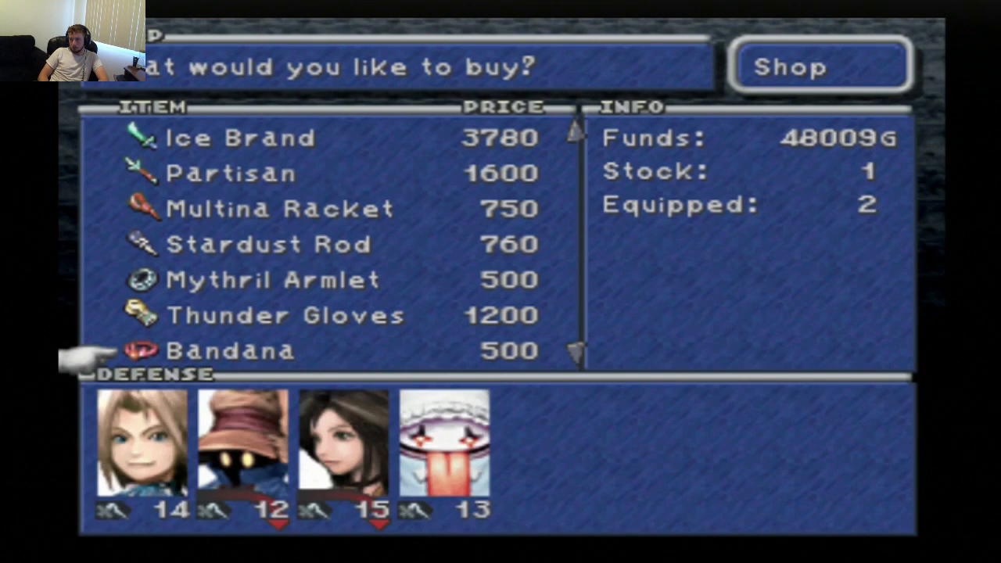
pyautogui.scroll(-3)
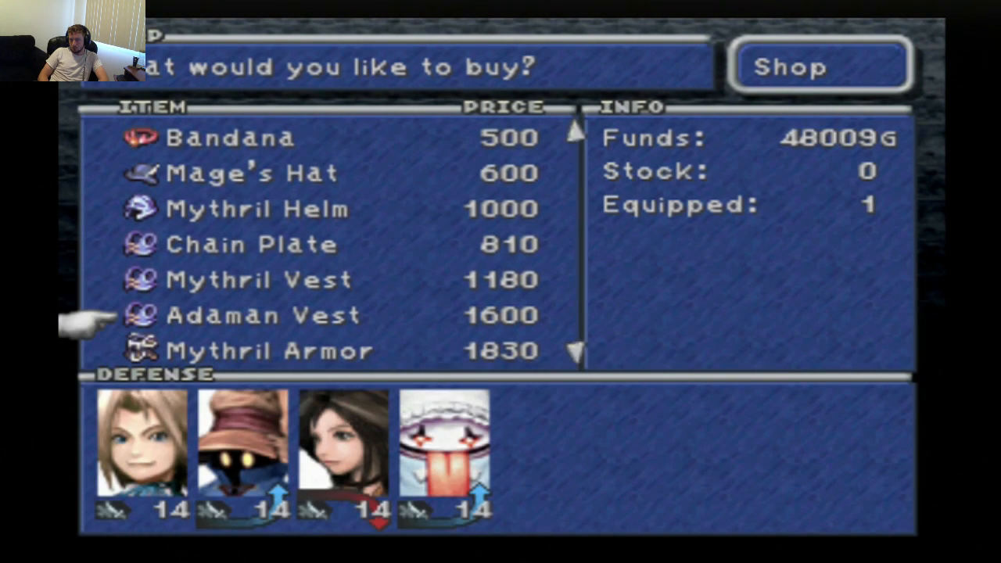
pyautogui.scroll(-3)
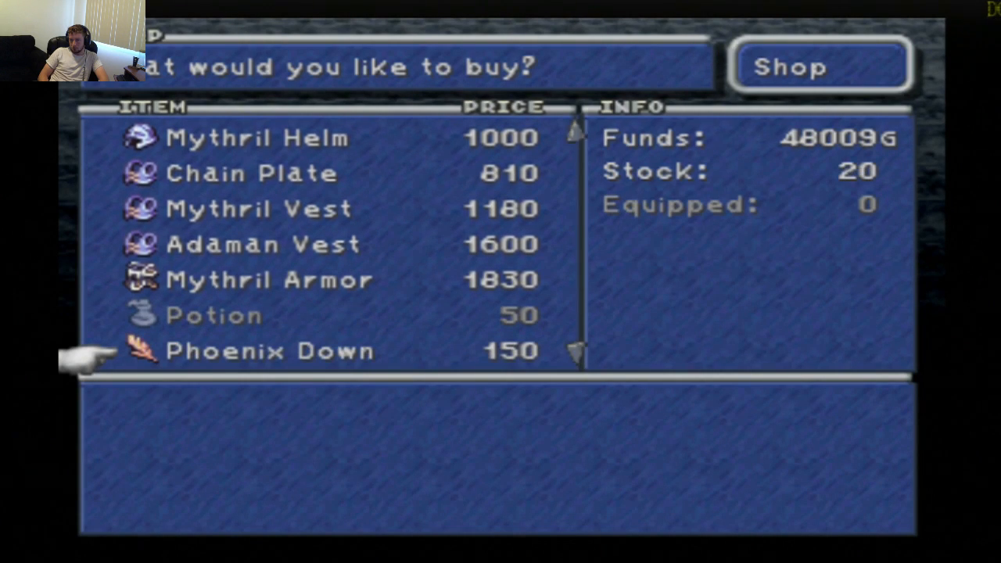
pyautogui.scroll(-3)
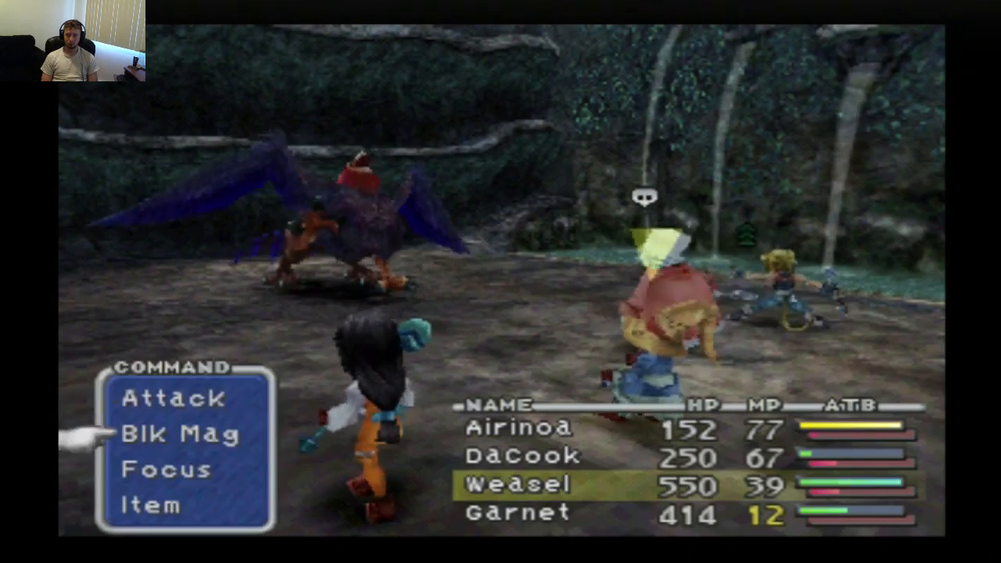
# Check the black magic list, Garnet's Barette accessory, and visit the moogle's shop without buying
pyautogui.click(182, 434)
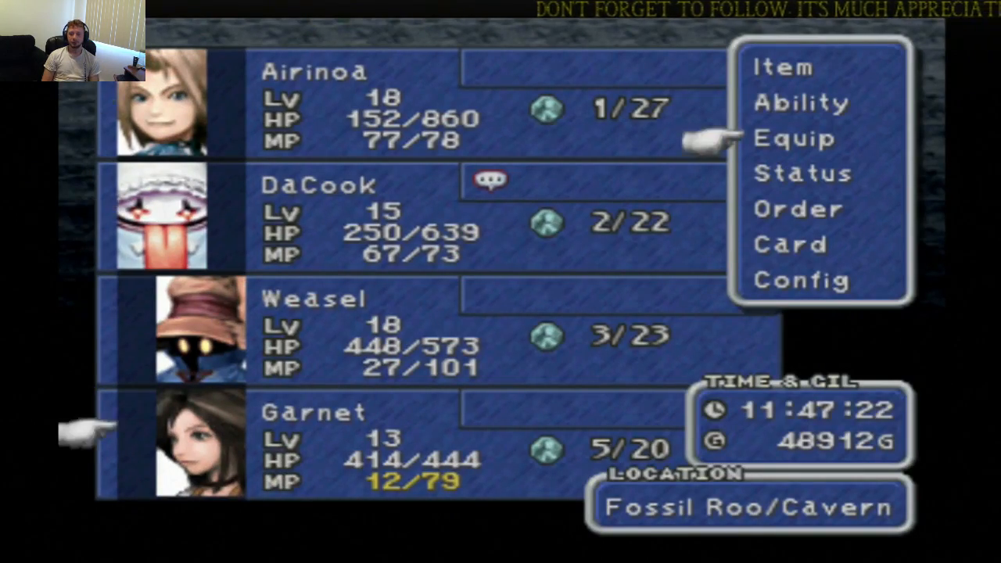
pyautogui.click(791, 138)
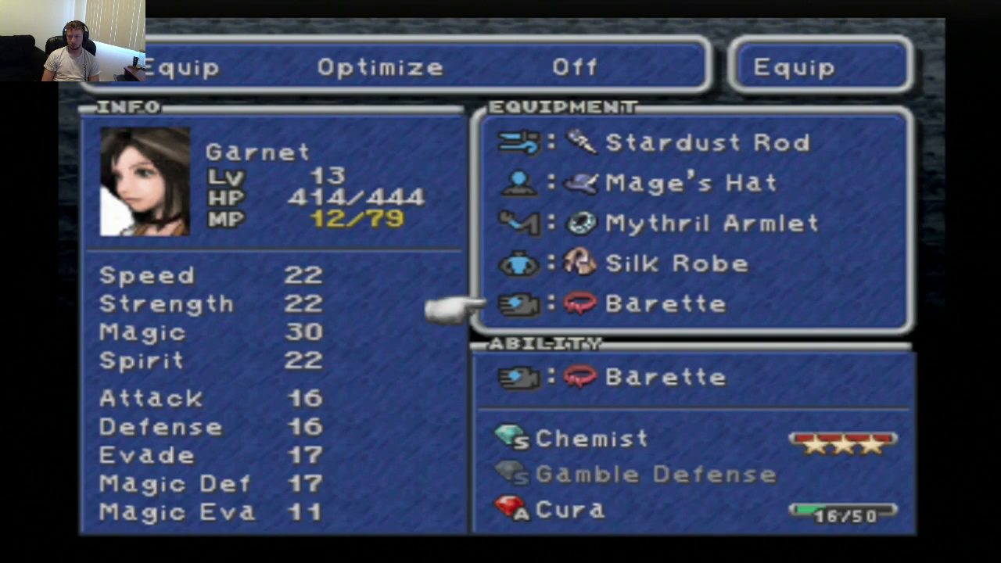
pyautogui.click(688, 183)
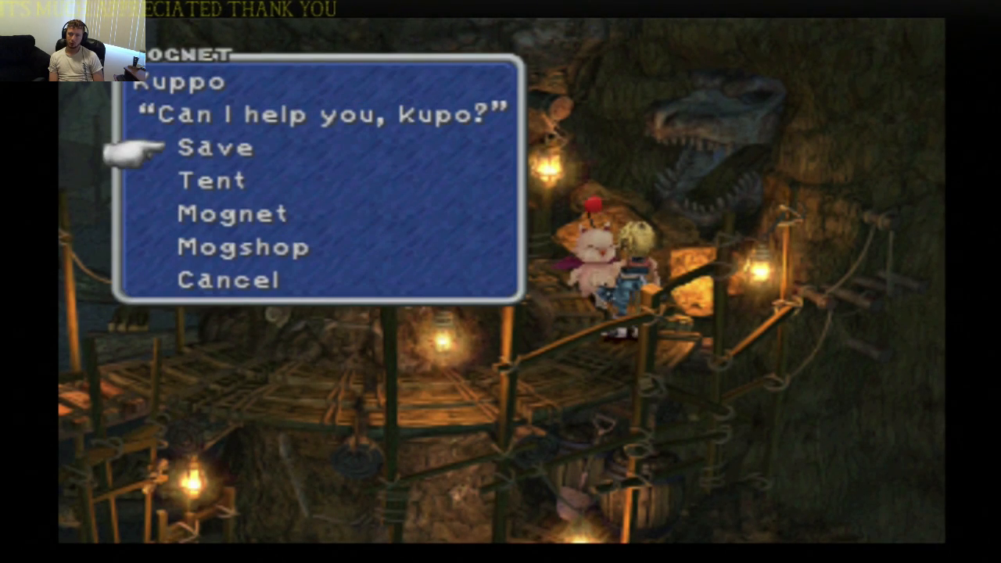
pyautogui.click(244, 247)
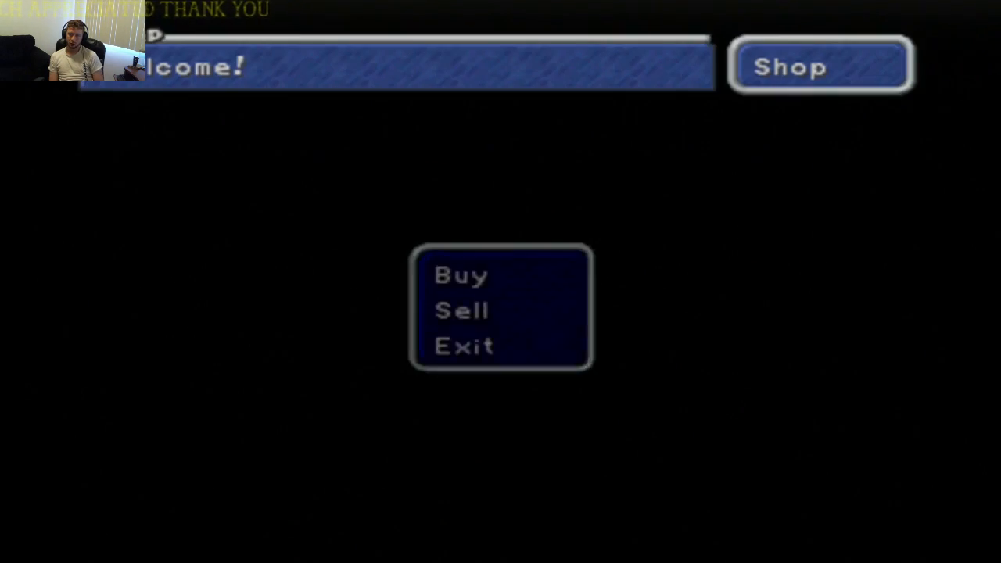
pyautogui.click(461, 276)
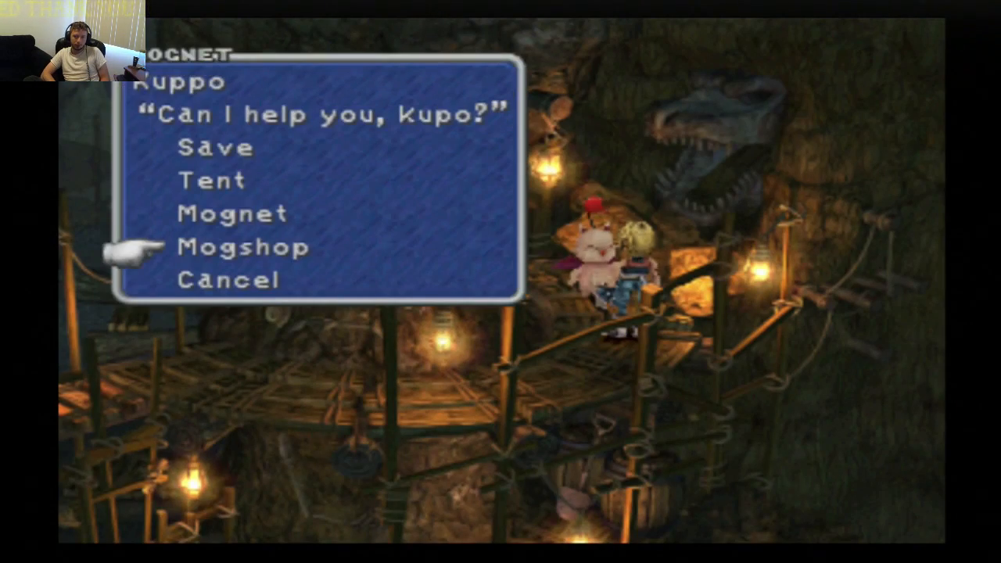
pyautogui.click(233, 213)
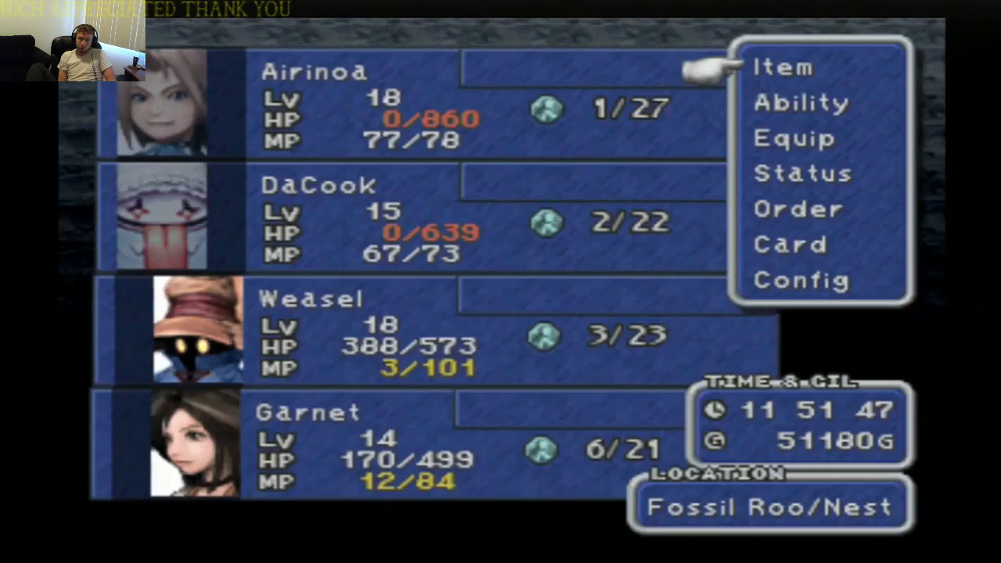
# Revive the knocked-out allies with Phoenix Downs from the item inventory
pyautogui.click(782, 67)
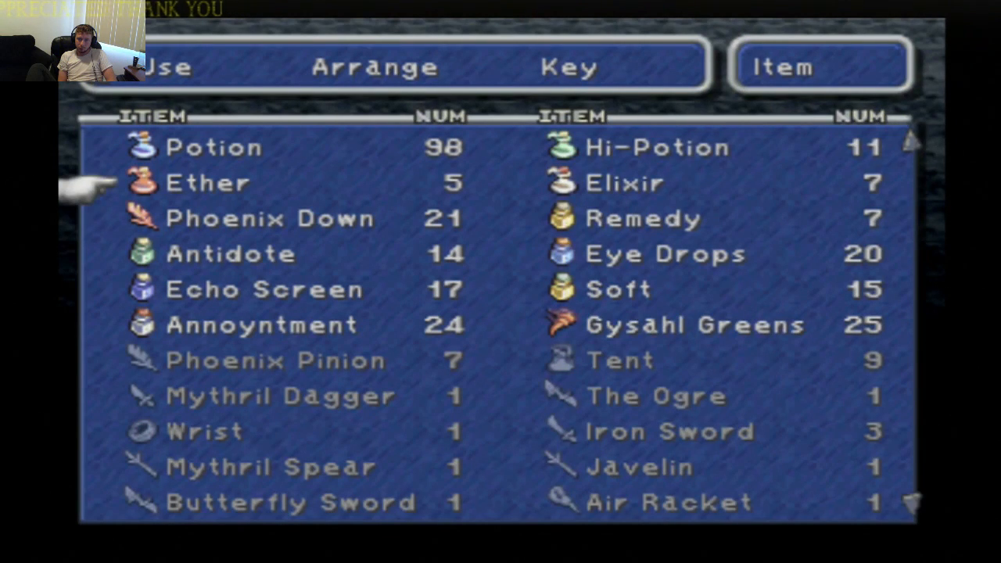
pyautogui.click(269, 219)
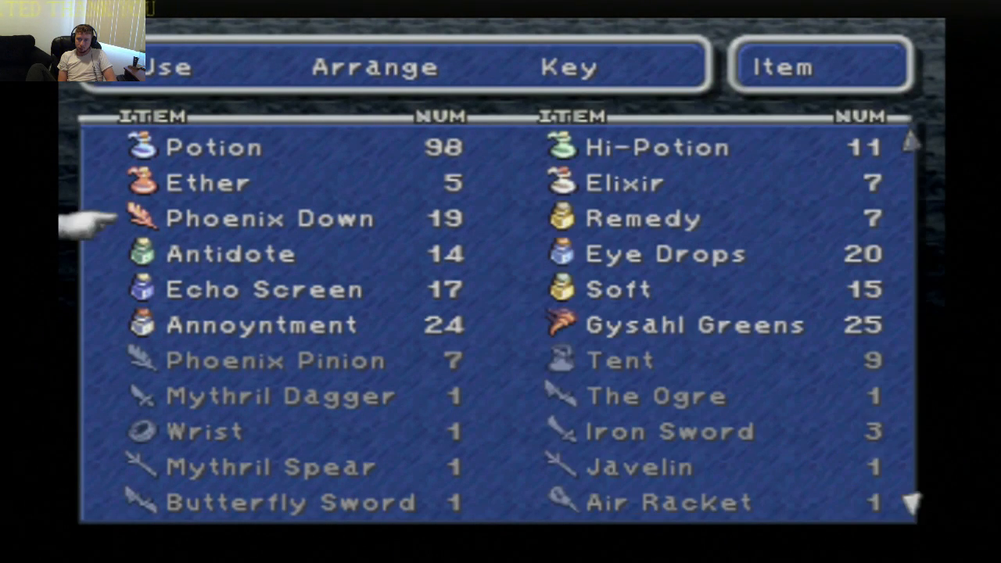
pyautogui.click(213, 147)
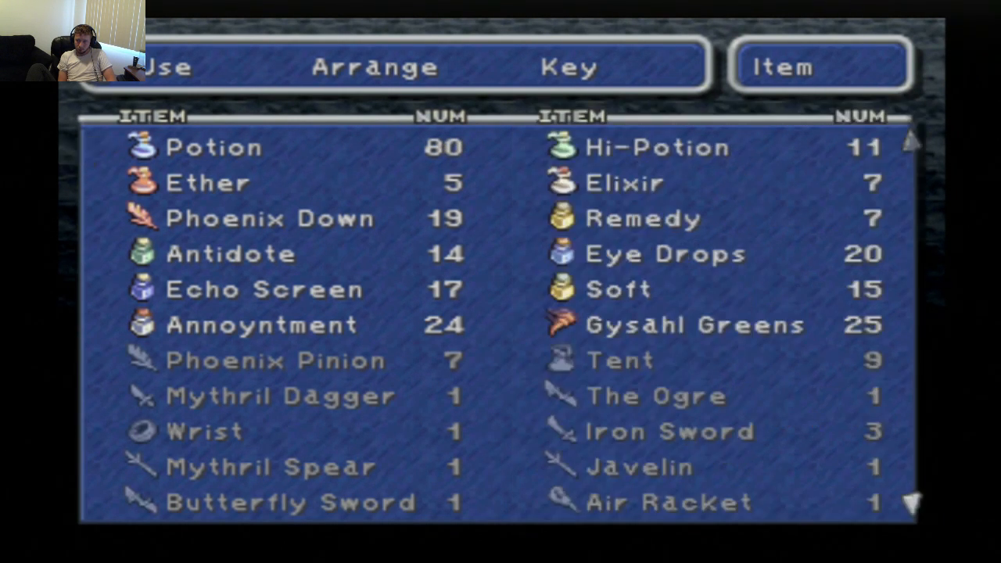
pyautogui.press('escape')
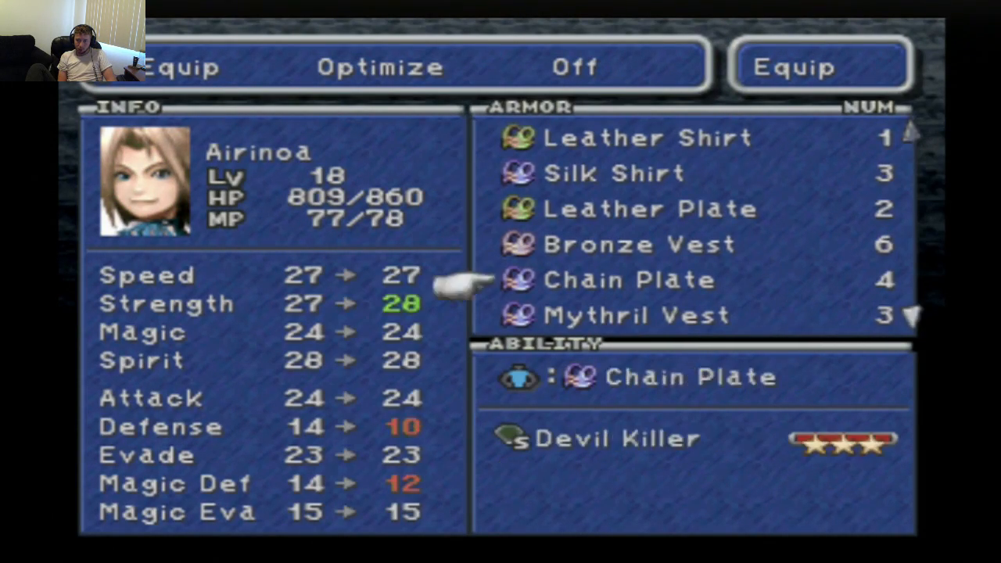
pyautogui.scroll(-3)
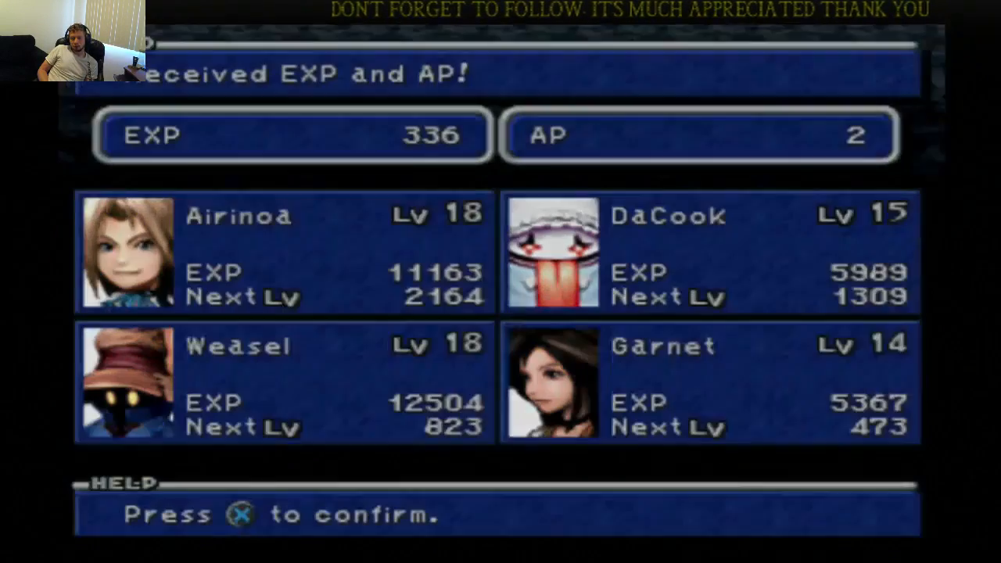
# Dismiss the new EXP/AP results, review Weasel's head gear and Airinoa's Adaman Vest, then return to the party menu
pyautogui.press('x')
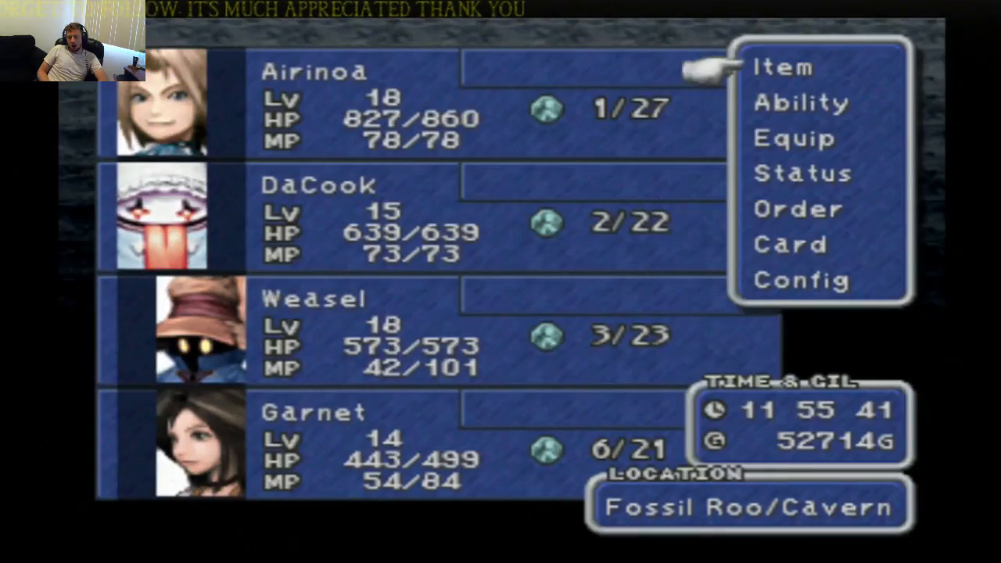
pyautogui.click(791, 138)
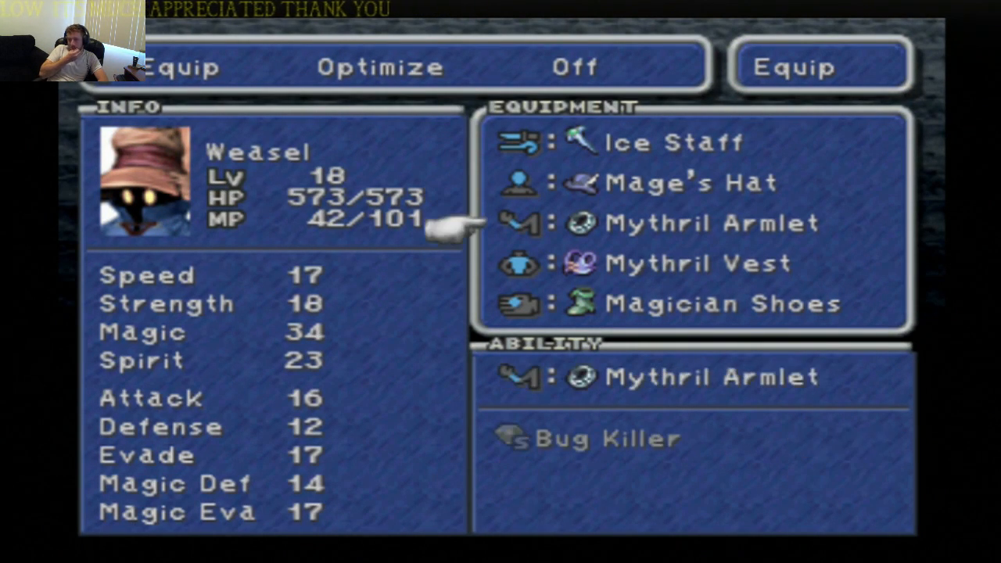
pyautogui.scroll(-3)
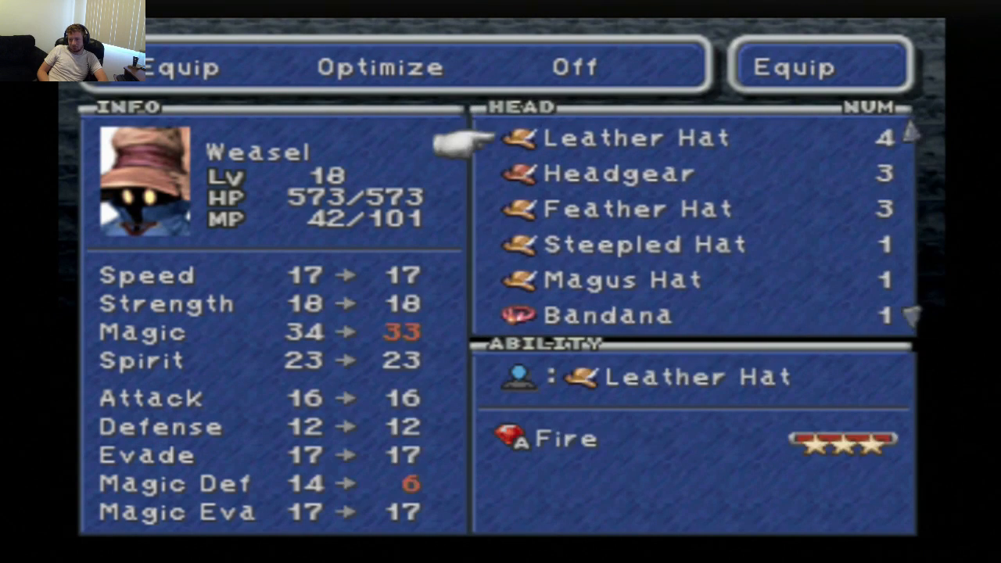
pyautogui.scroll(-3)
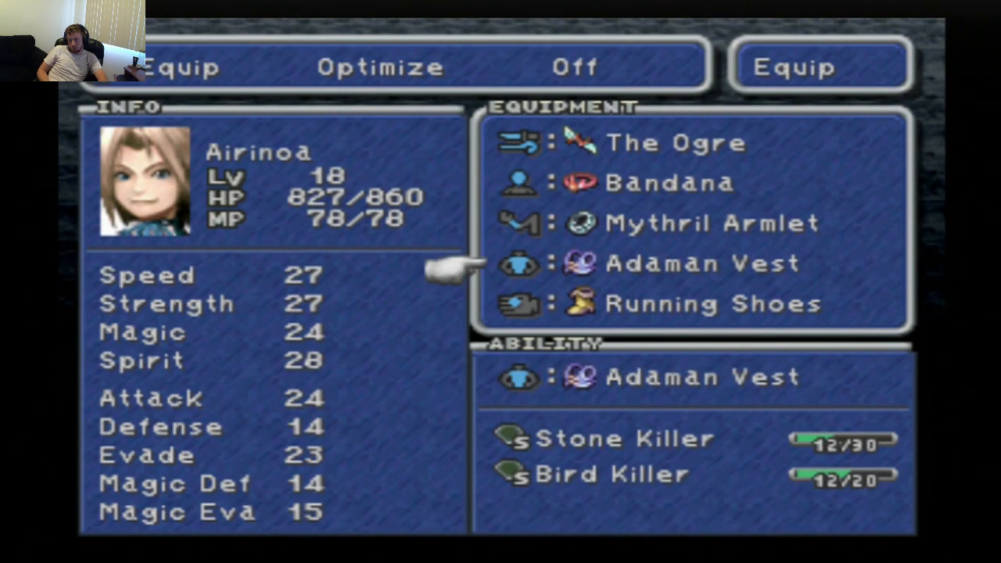
pyautogui.press('Escape')
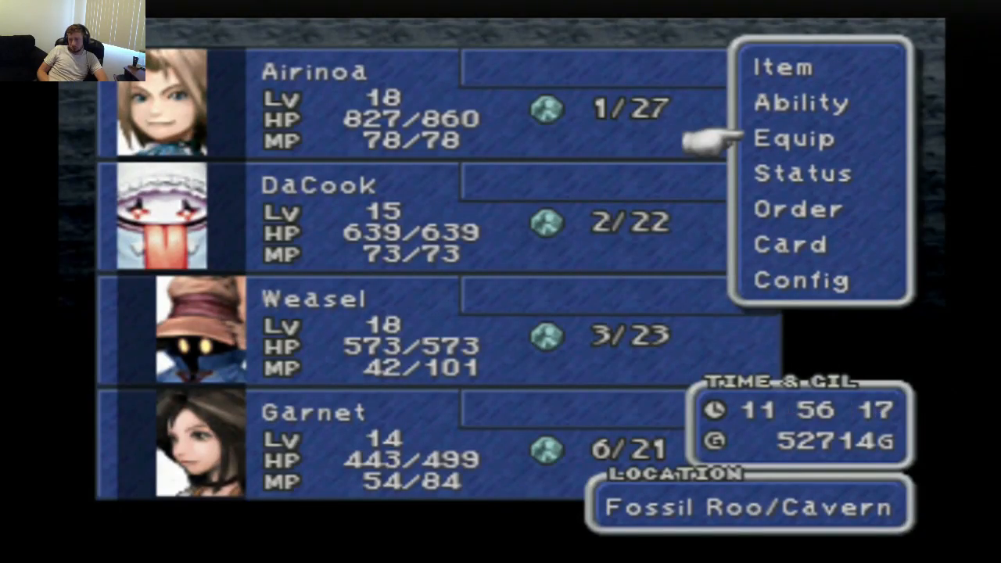